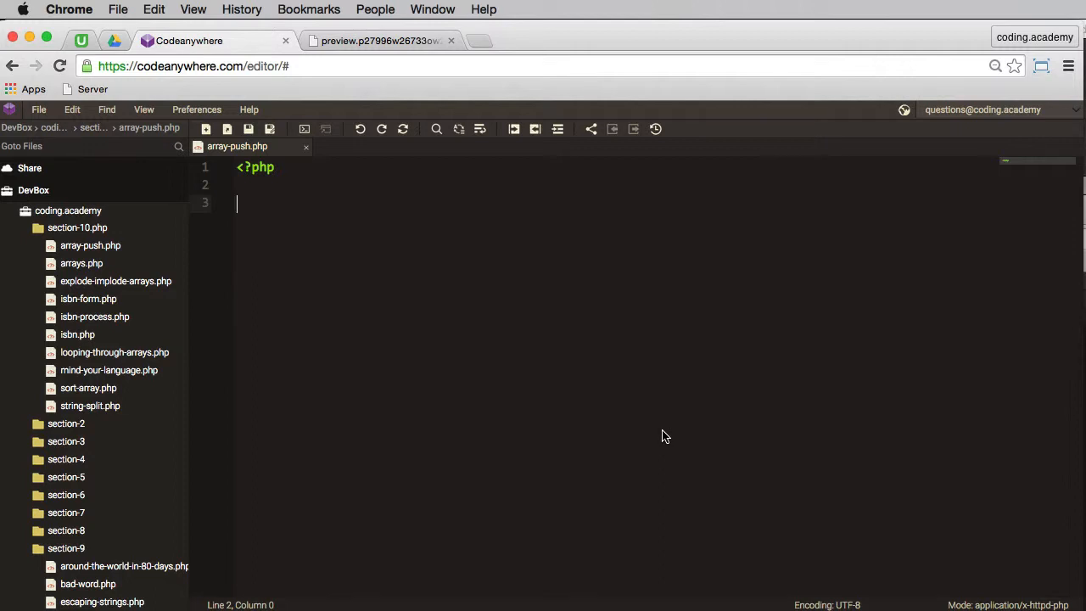
Define $cities as an array holding 'London' and 'Paris'
type("$")
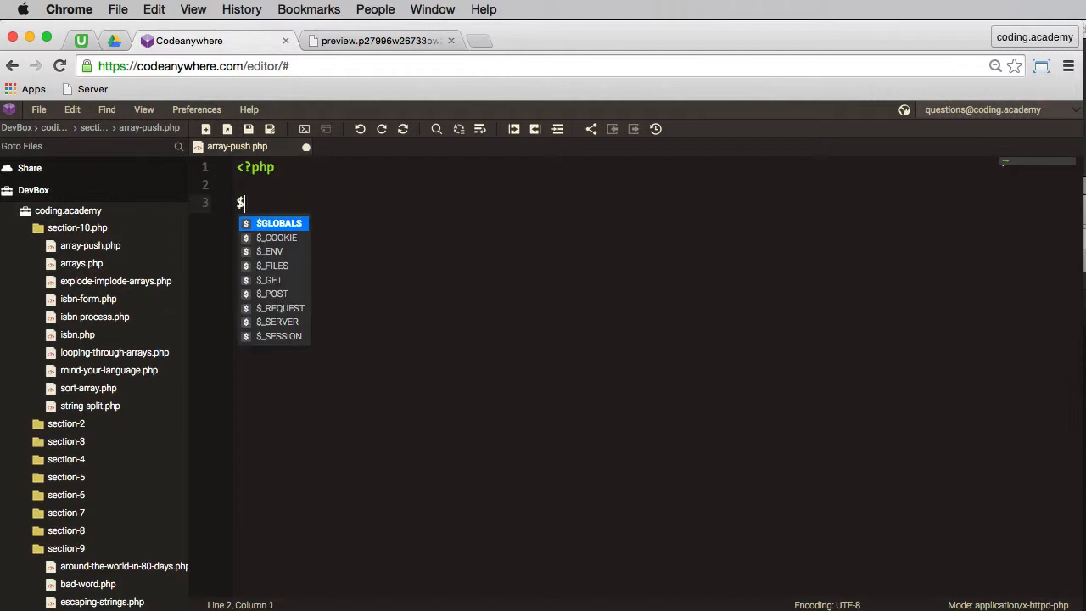
type("cities =")
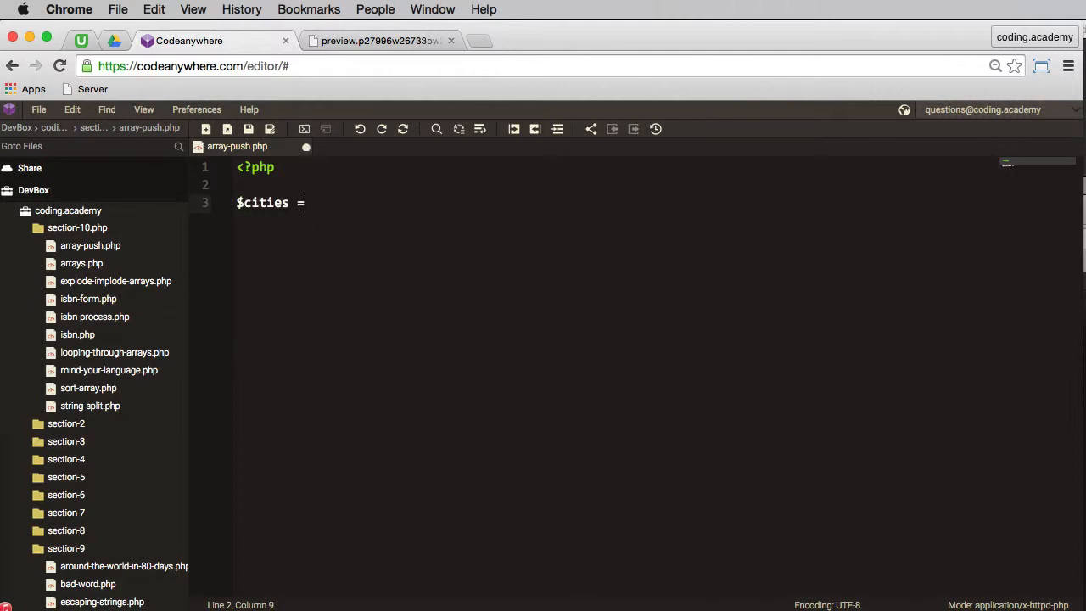
type("array();")
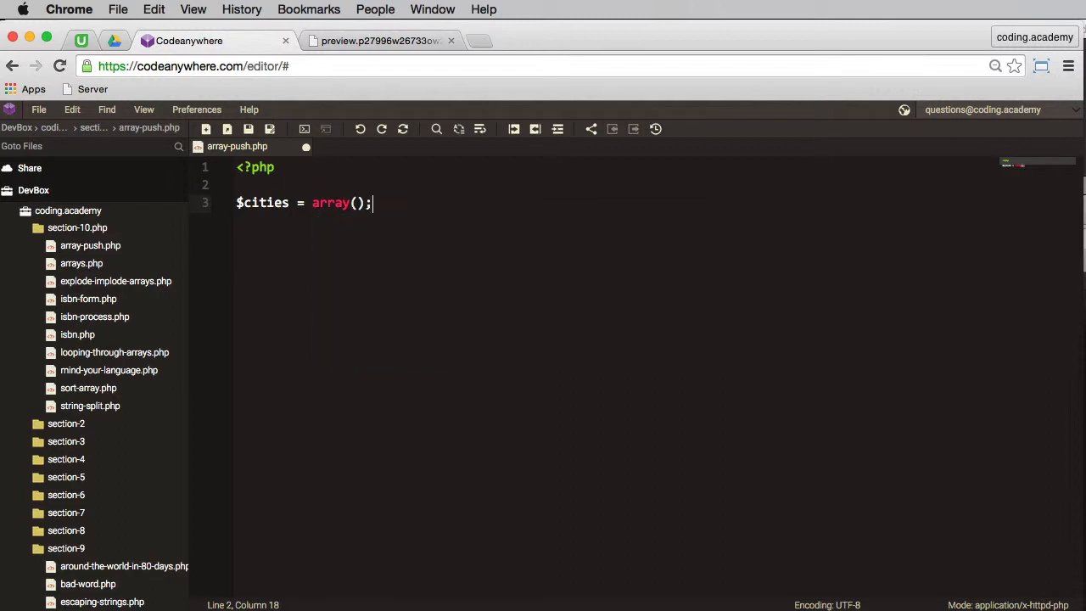
type("''")
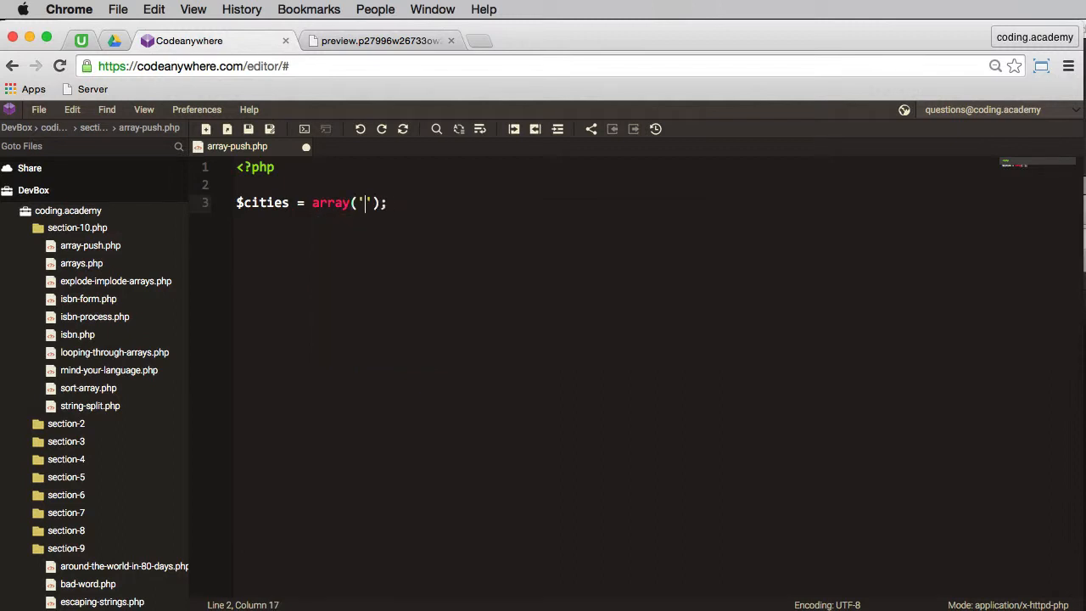
type("London")
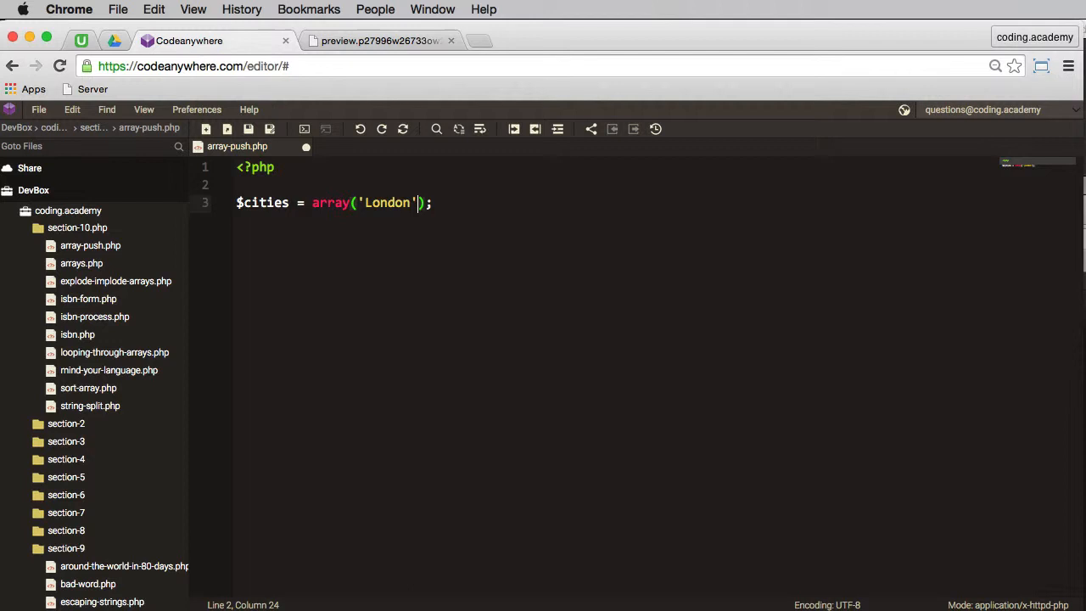
type(", 'Paris")
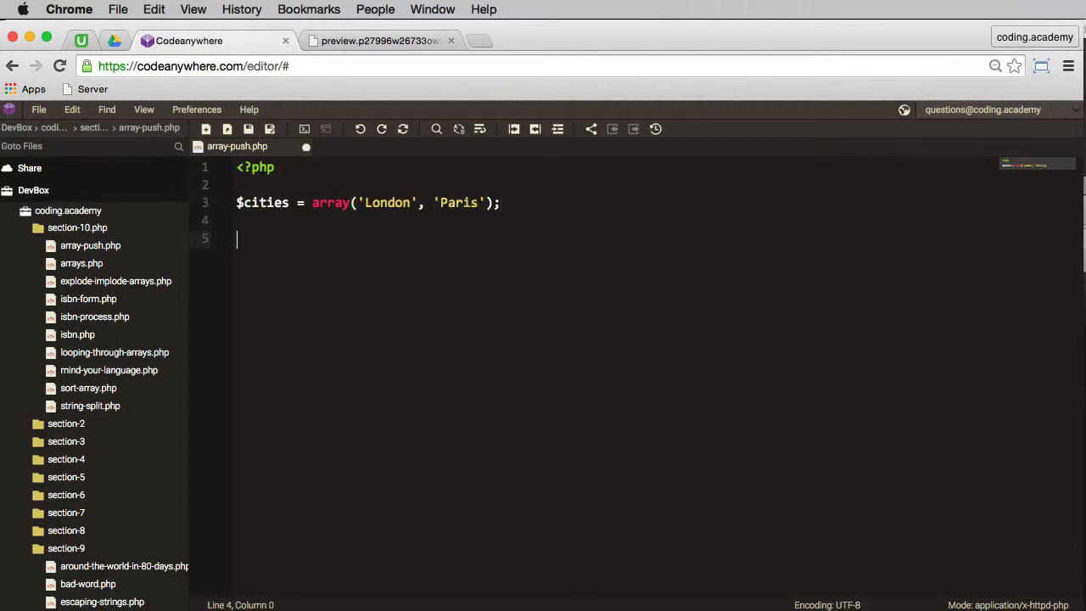
Echo a <pre> tag and print_r($cities) to print the array
type("echo")
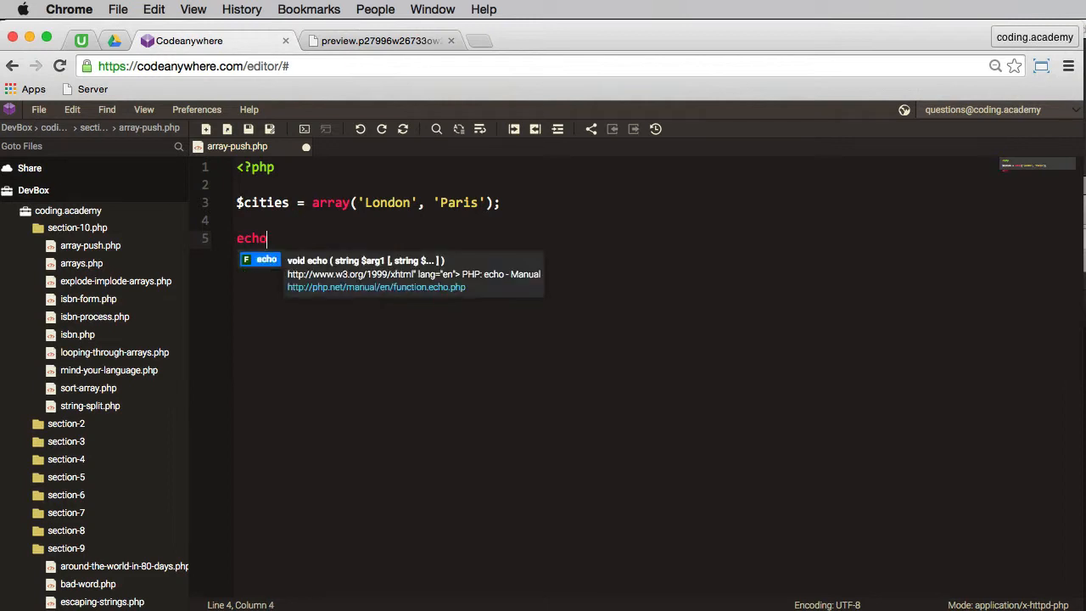
type("\"\"")
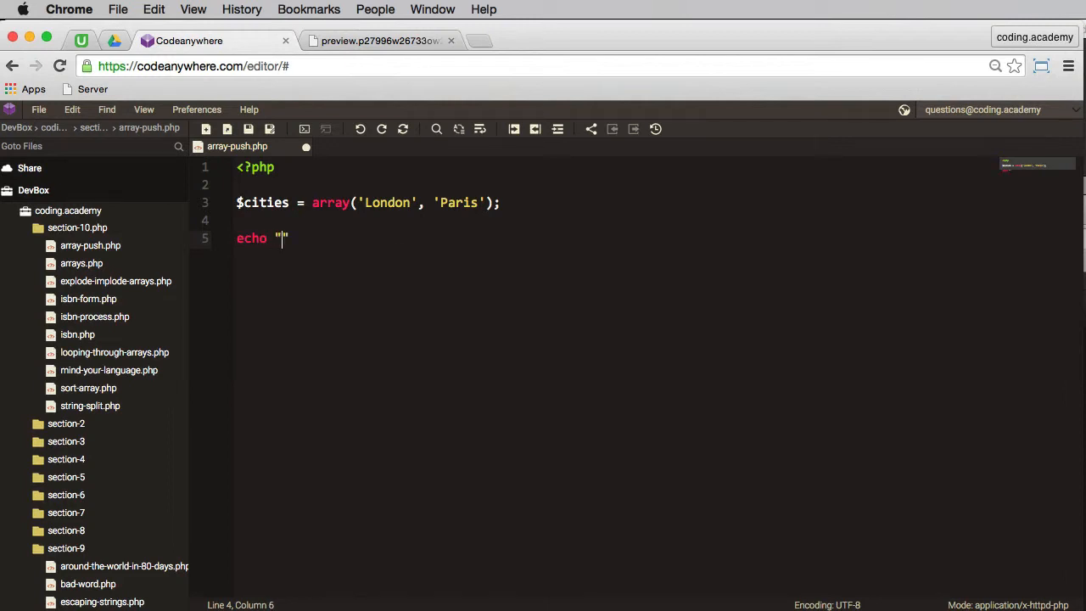
type("<pre>")
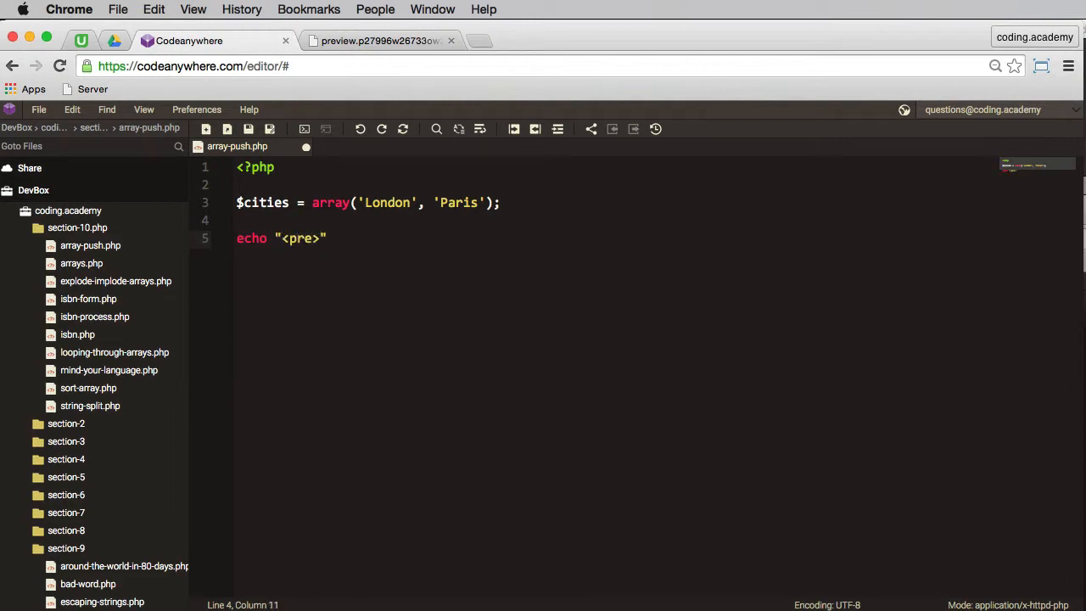
type(";")
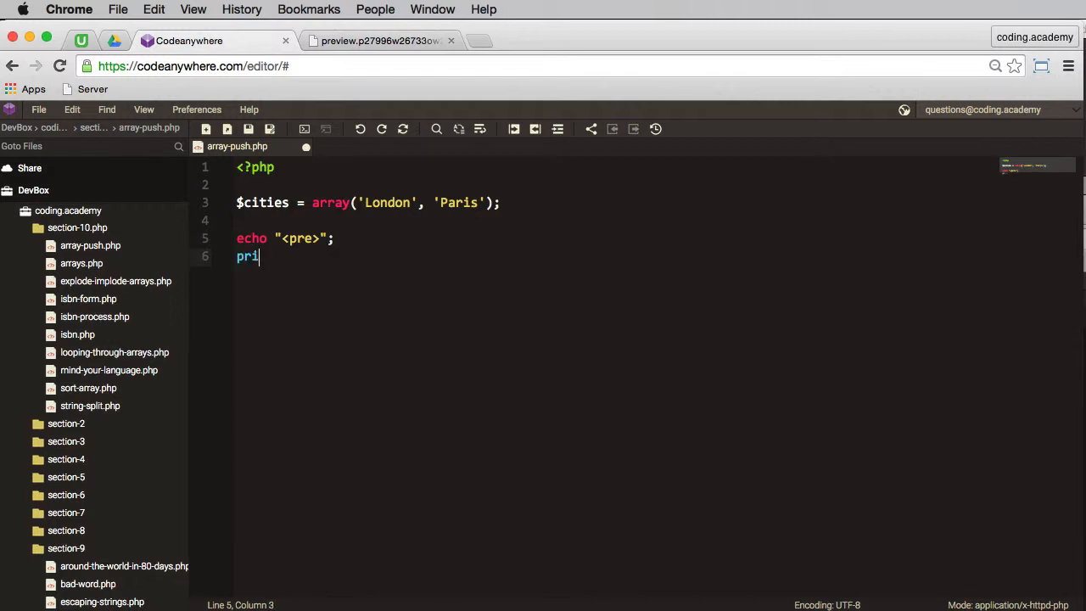
type("nt_r()")
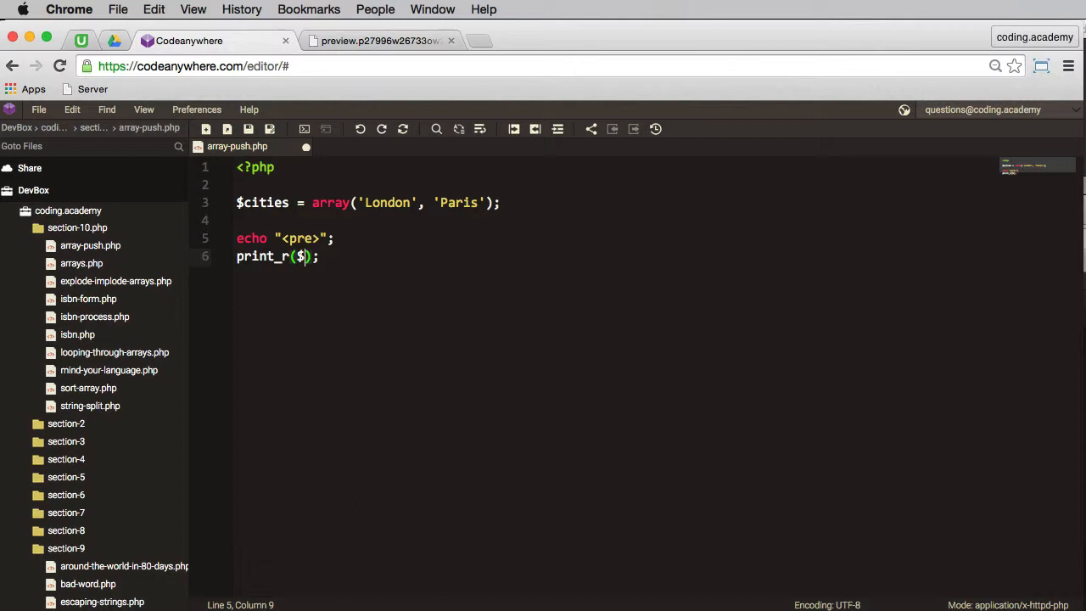
type("cities")
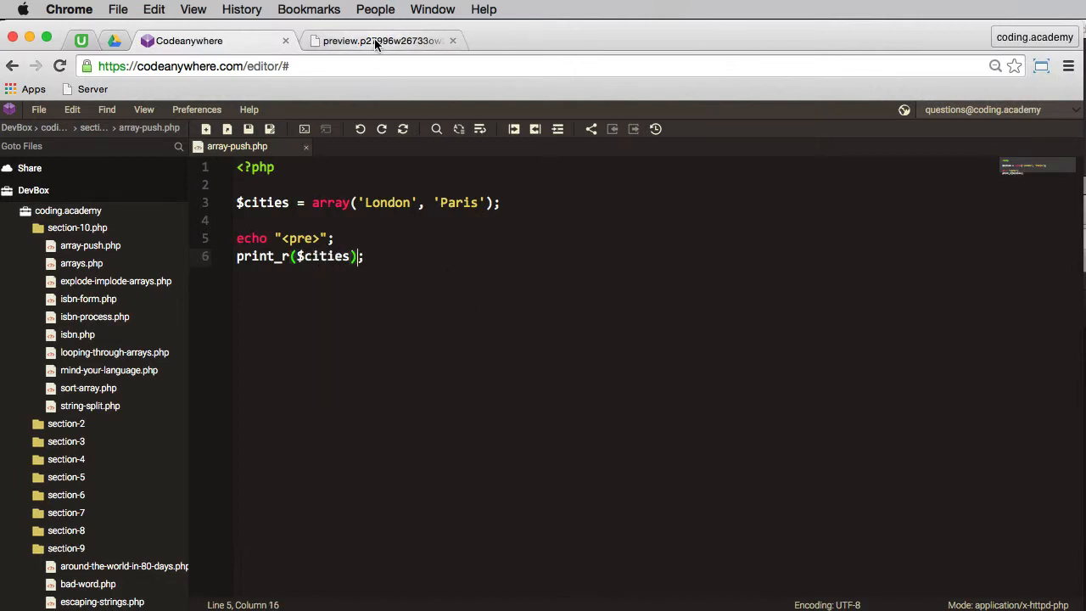
Check the preview listing London at index 0 and Paris at index 1, then return to the editor
left_click(380, 40)
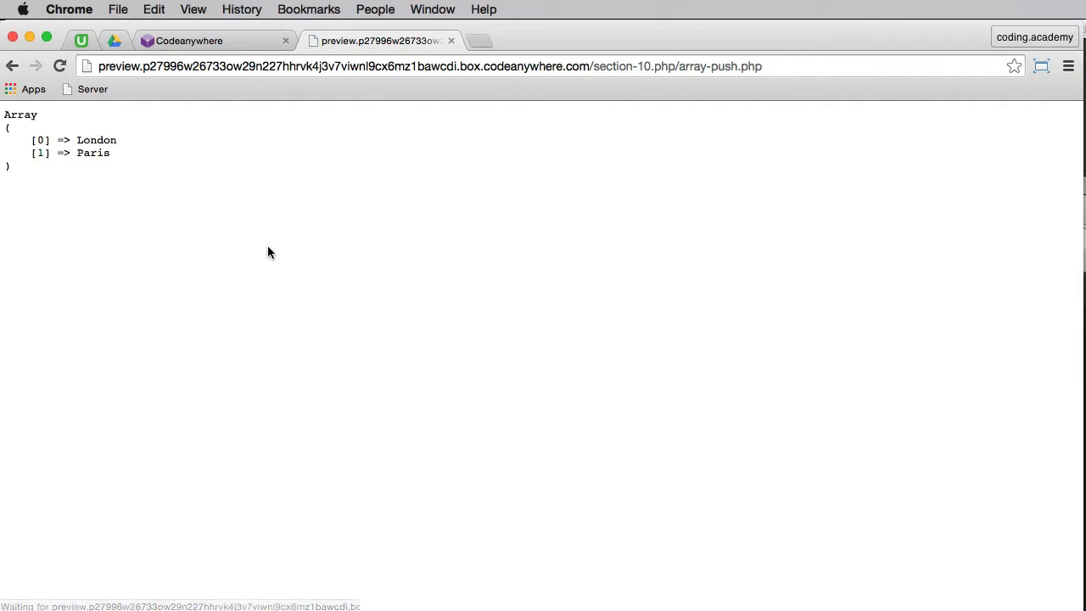
mouse_move(119, 165)
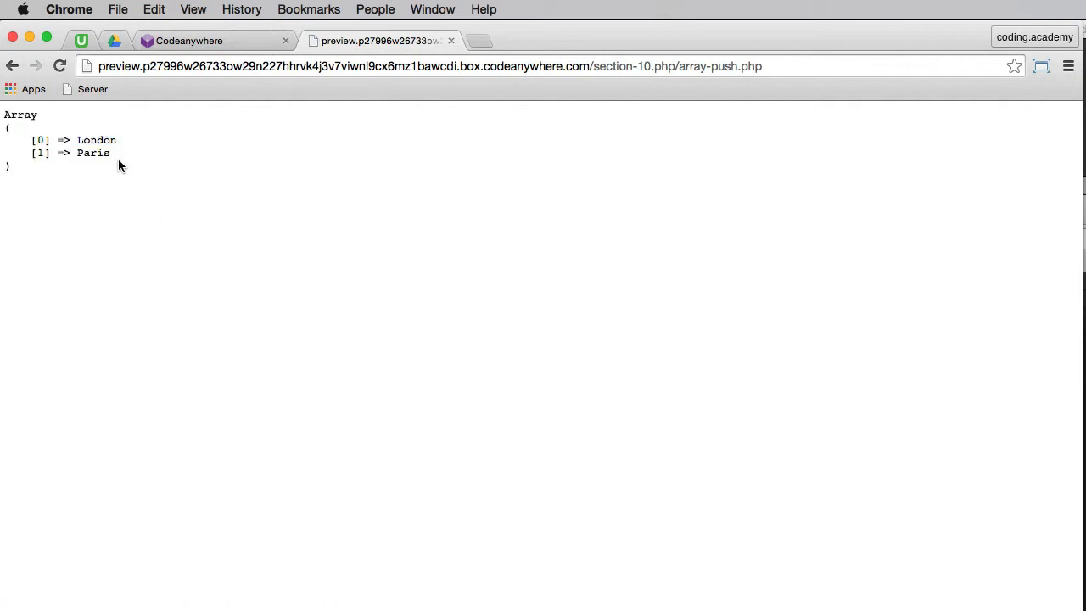
left_click(212, 40)
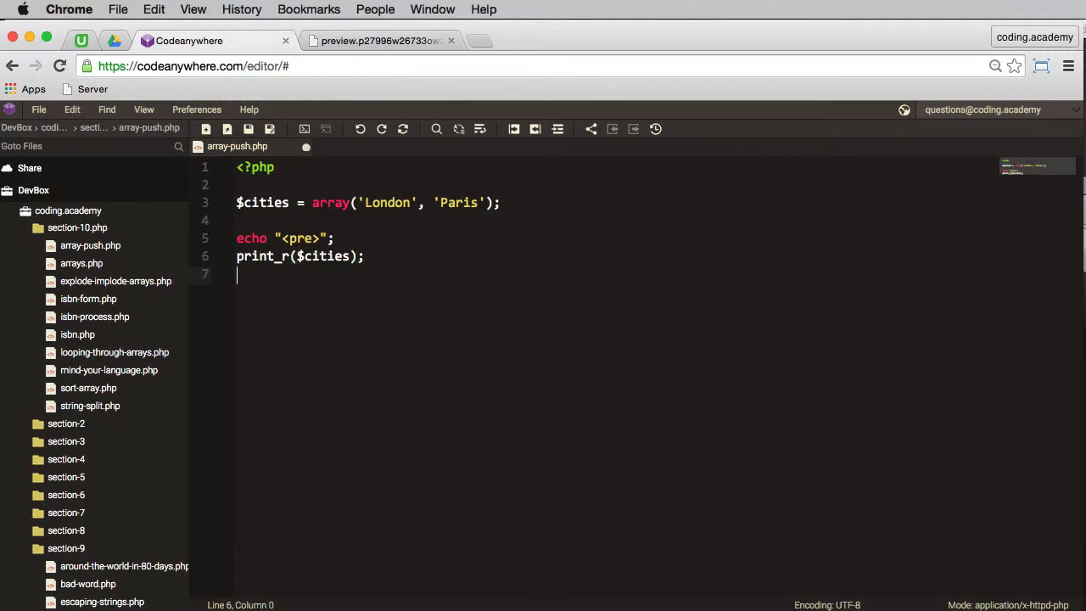
Add array_push($cities, 'New York', 'Berlin') to append two cities
type("array_push")
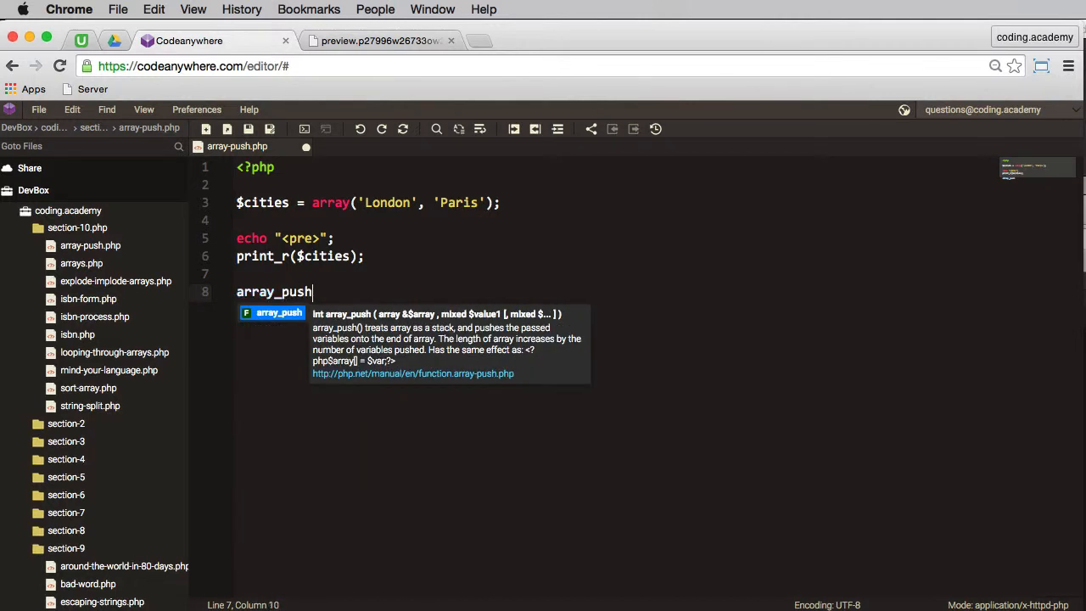
type("();")
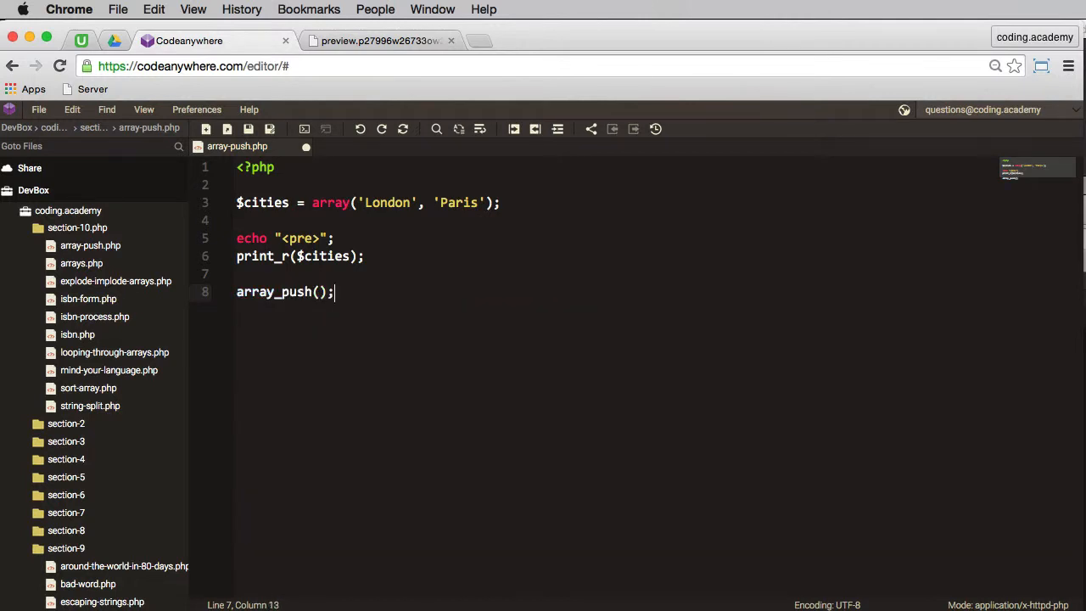
type("$")
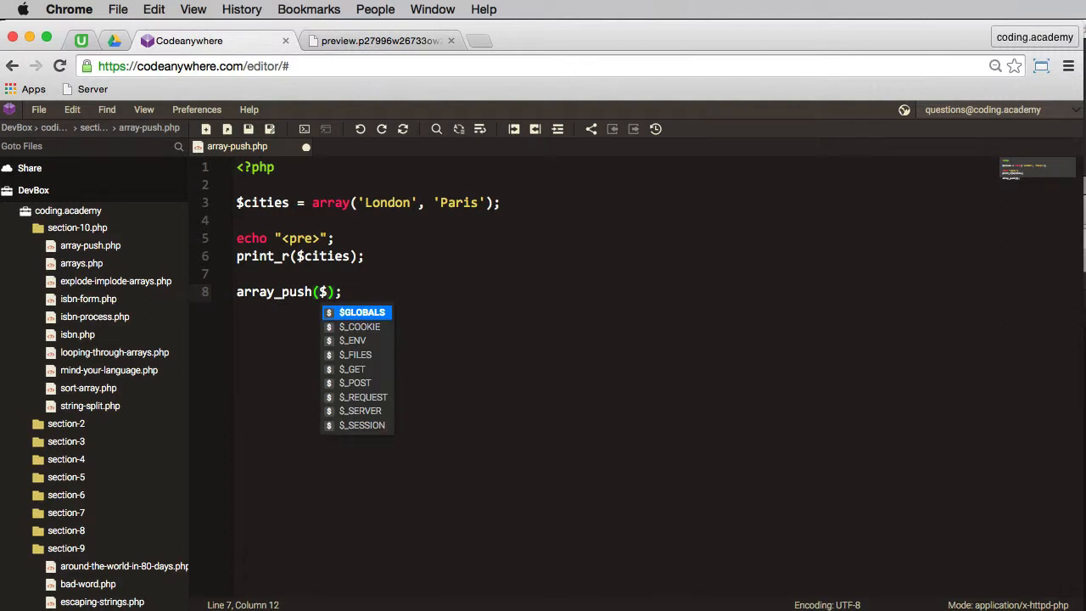
type("cities,")
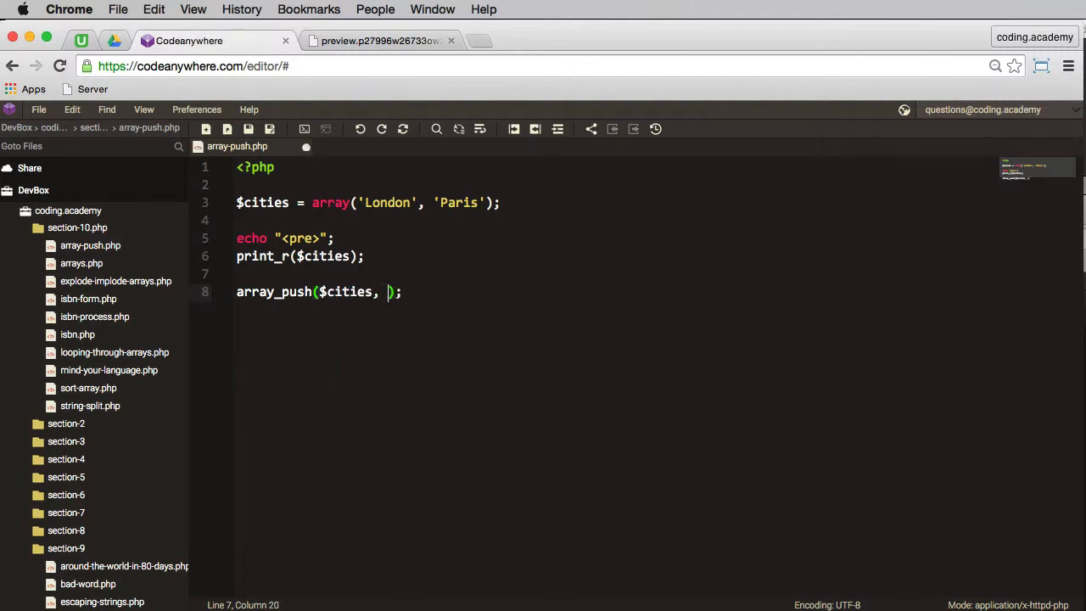
type("'")
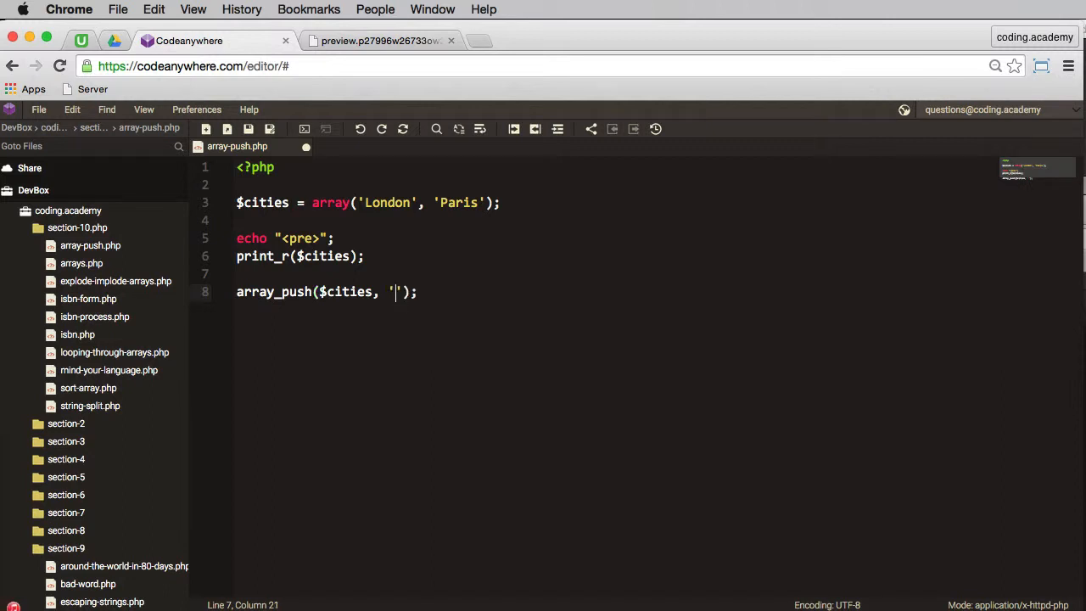
type("New")
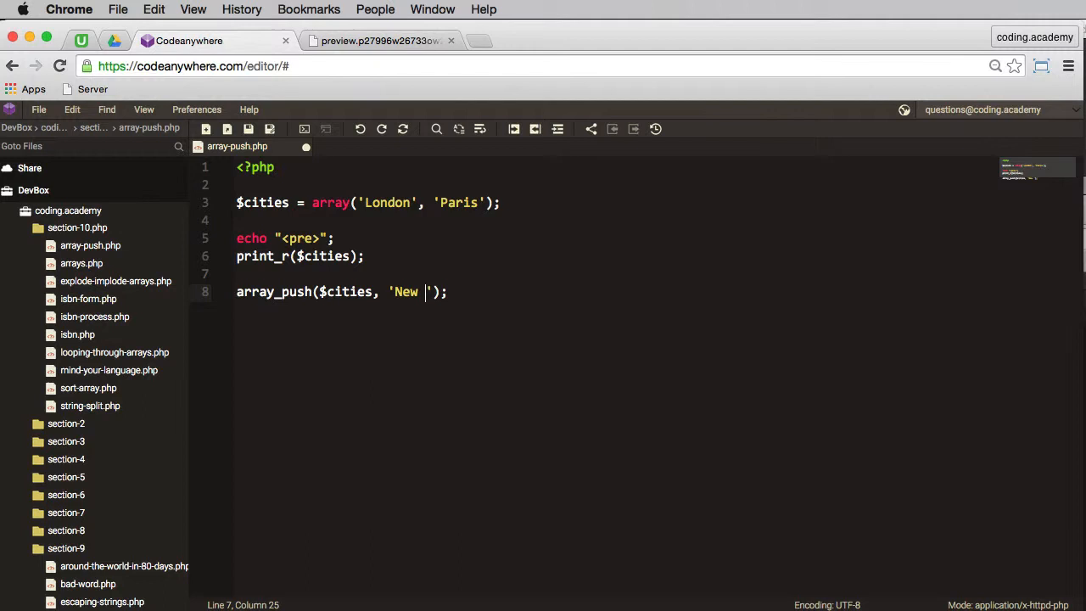
type("York")
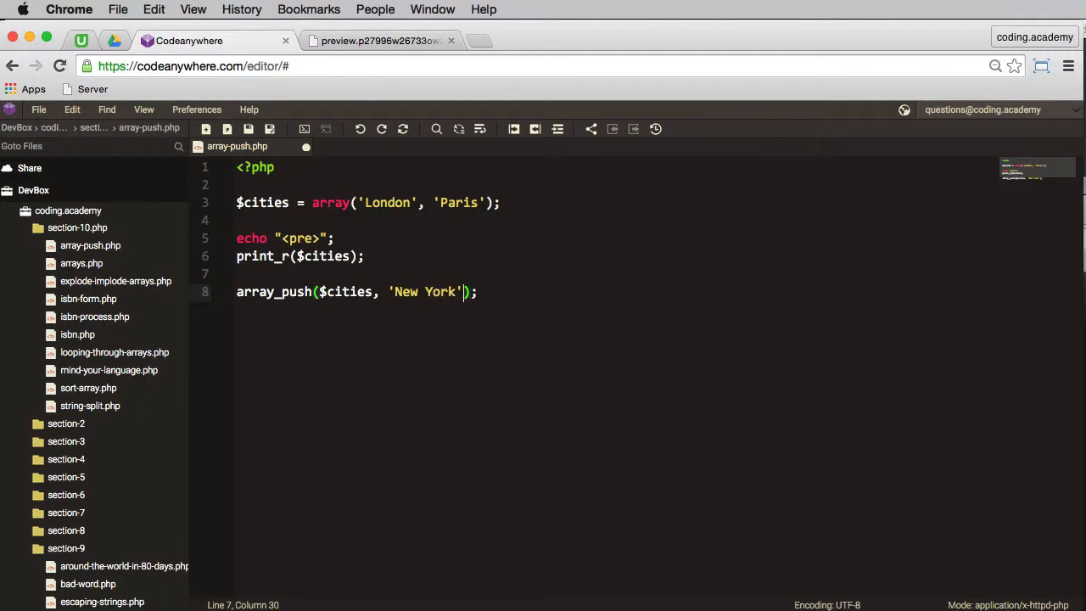
type(", 'Berlin'")
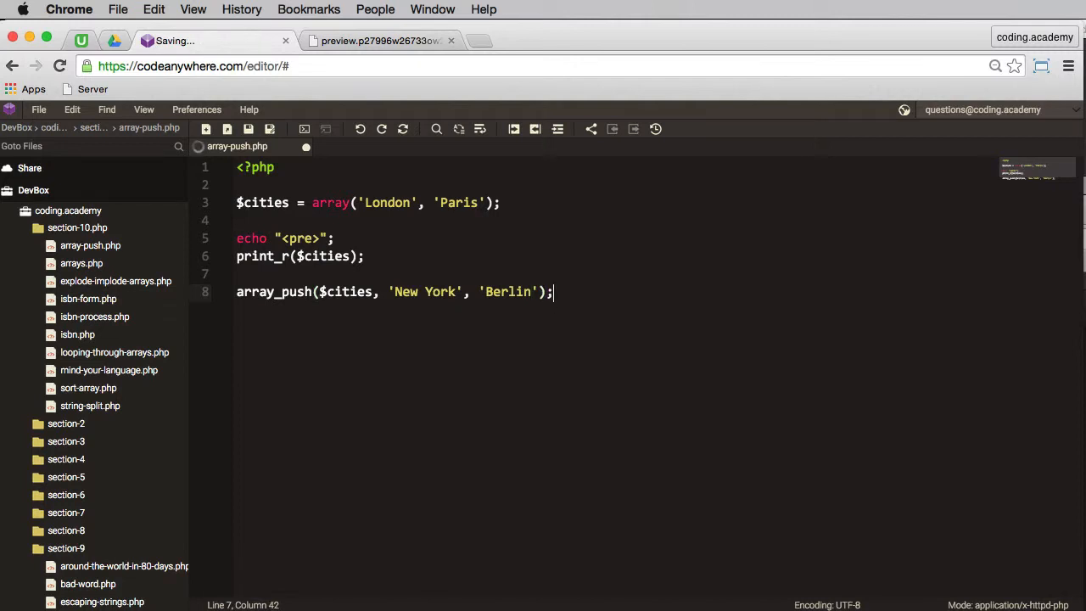
Add another print_r($cities) line and view the output in the preview
type("p")
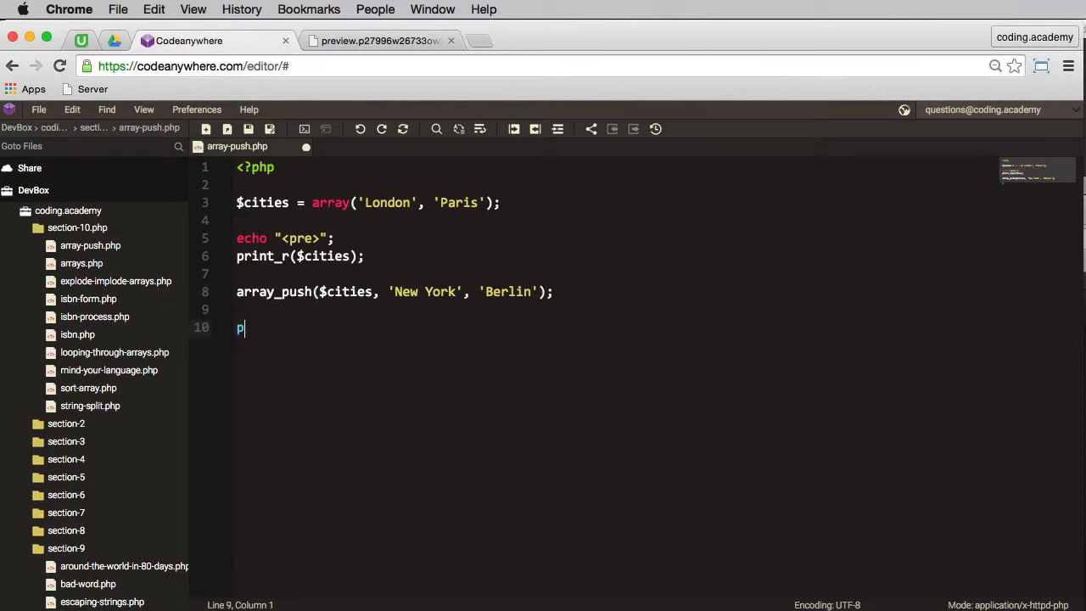
type("rint_r()")
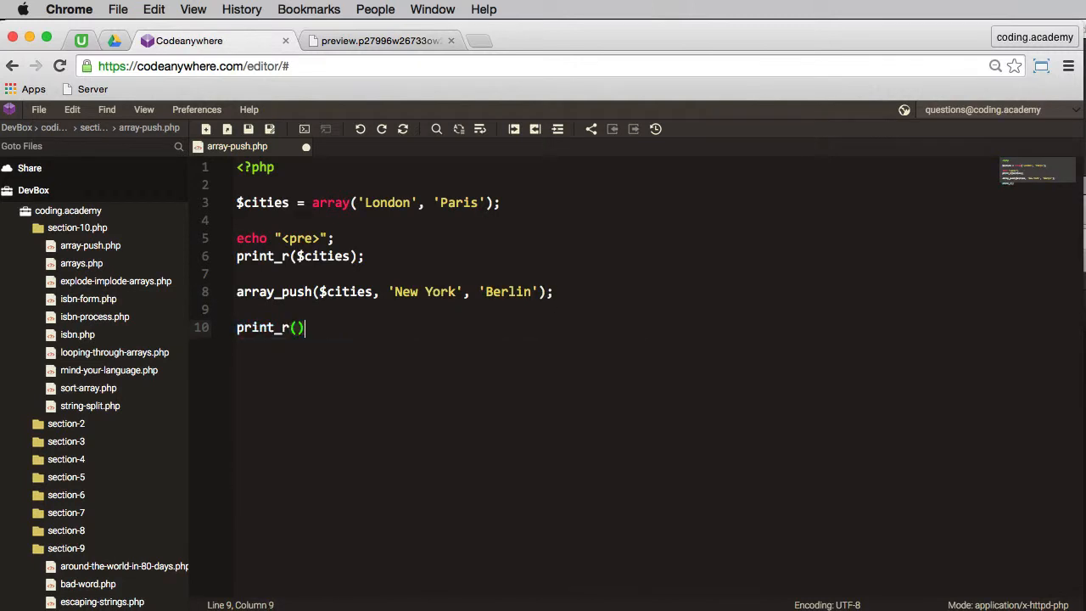
type(";")
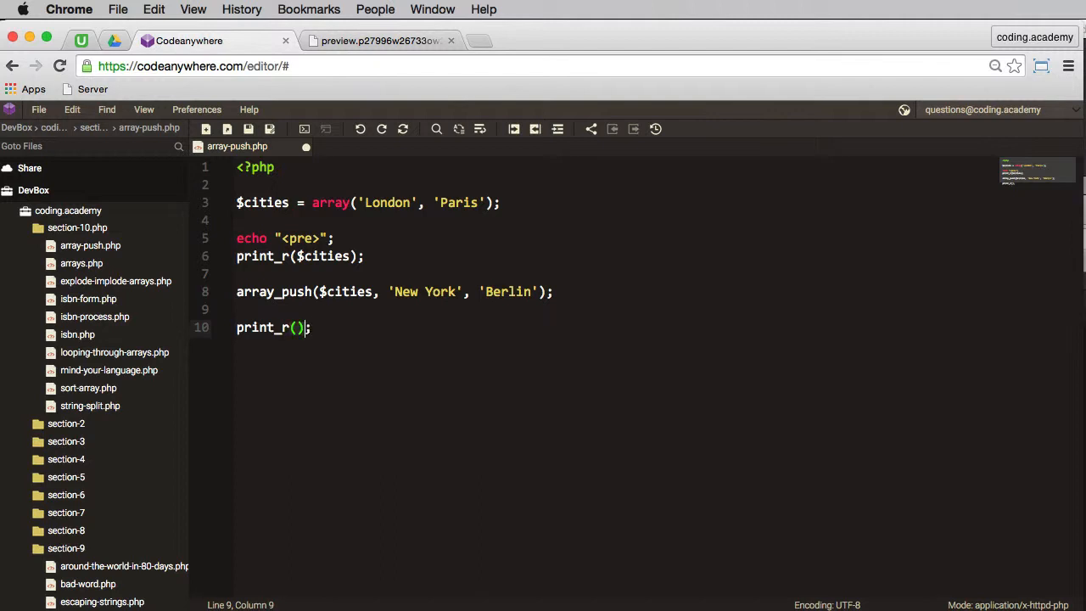
type("$citires")
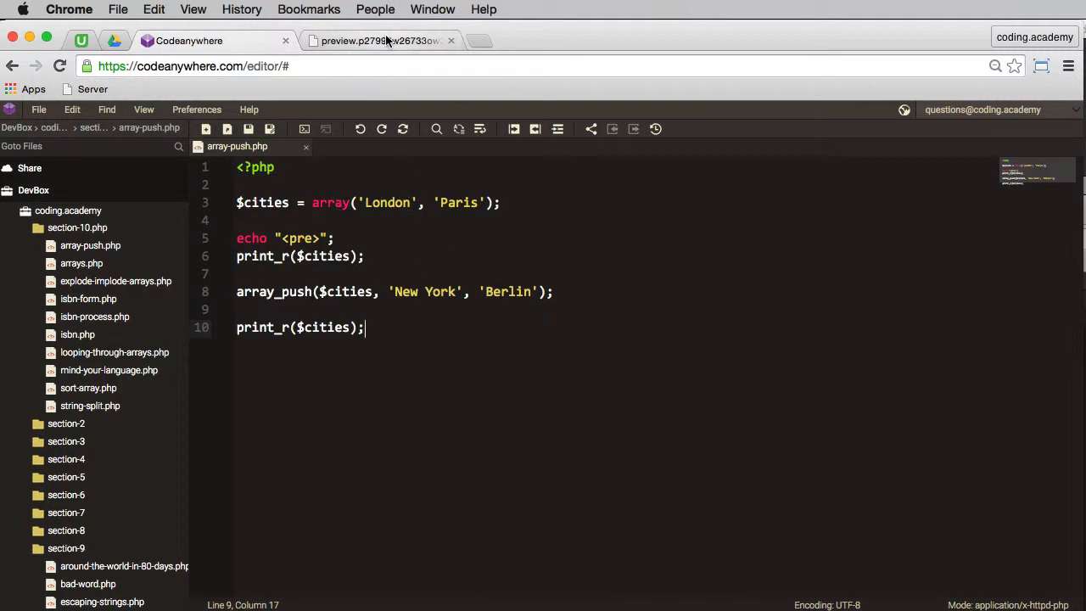
left_click(378, 39)
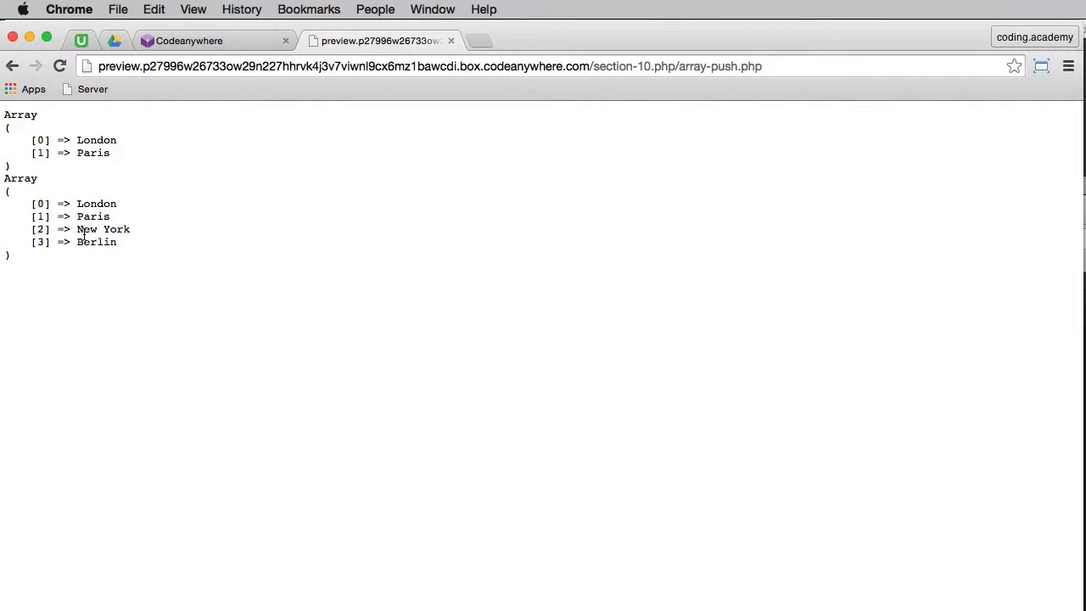
Highlight the New York and Berlin output lines, then return to the editor
left_click_drag(77, 229, 117, 242)
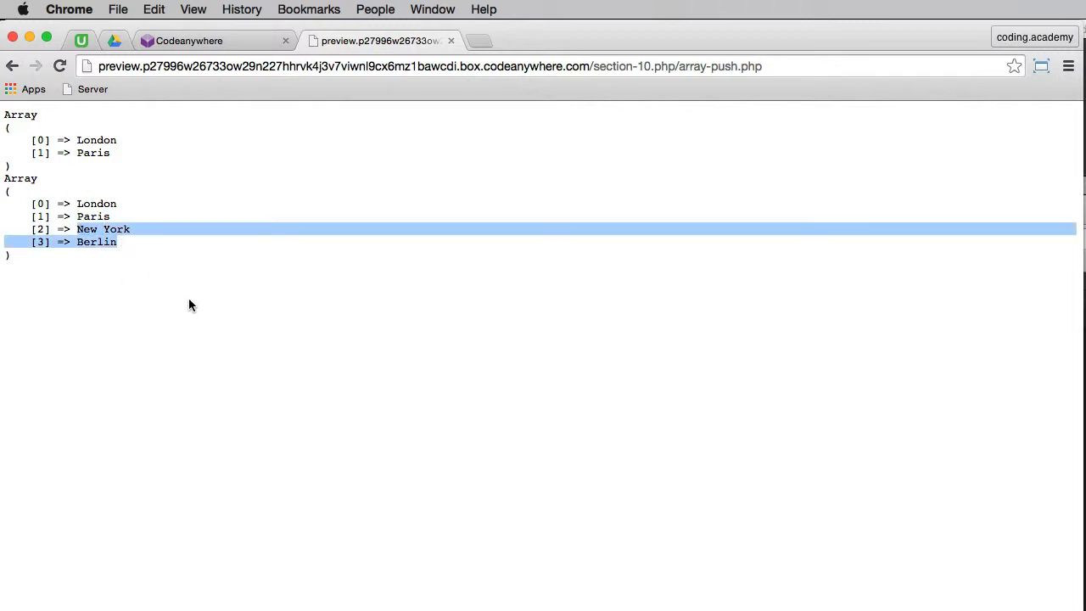
left_click(212, 40)
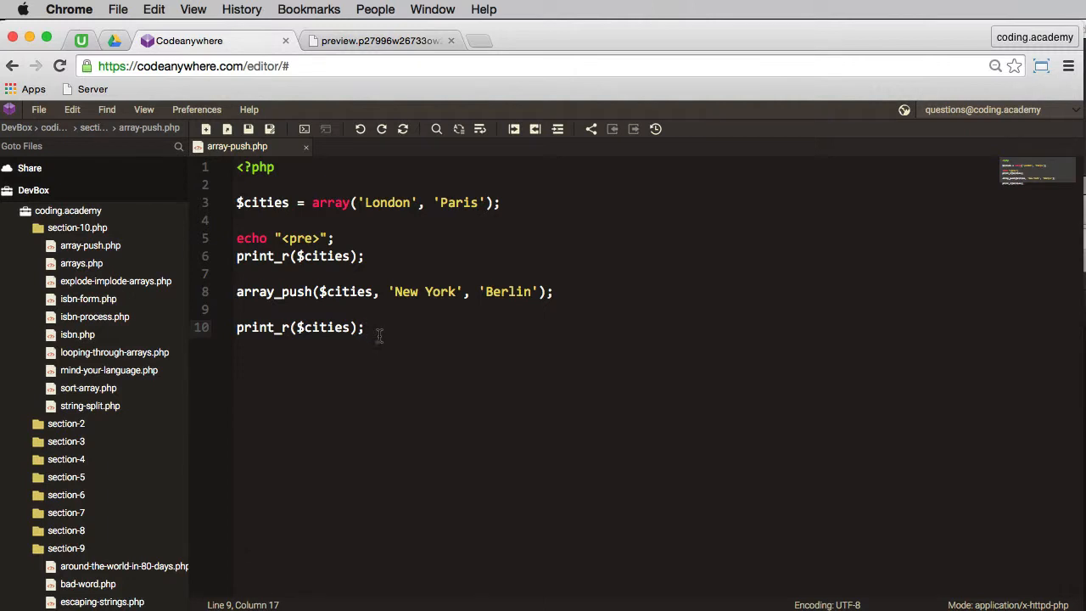
mouse_move(390, 393)
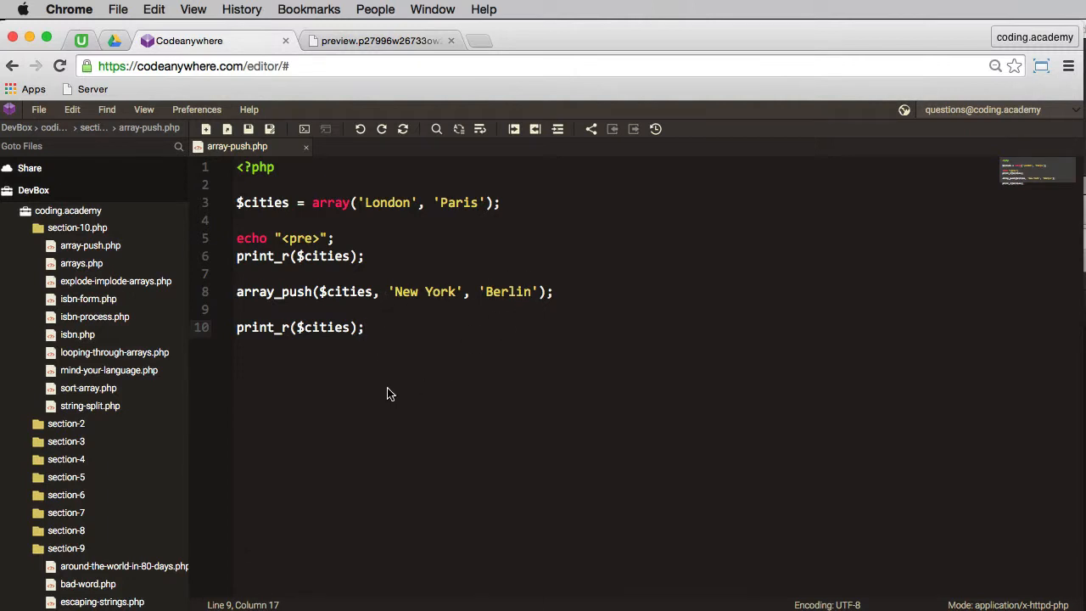
mouse_move(330, 365)
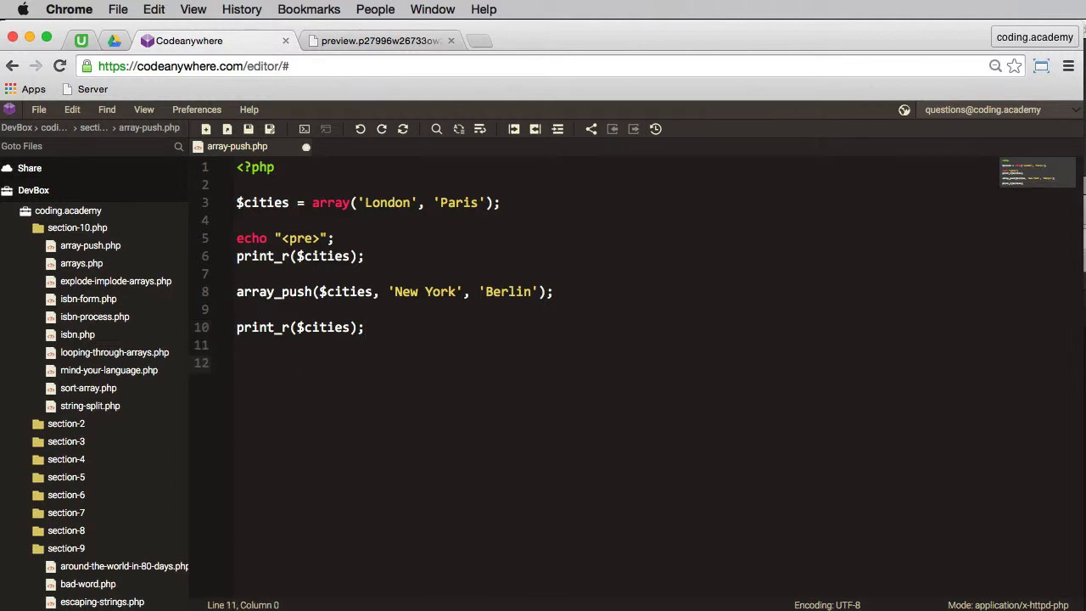
Add array_unshift($cities, 'Amsterdam', 'Dublin') to prepend two cities
type("array_unshift();")
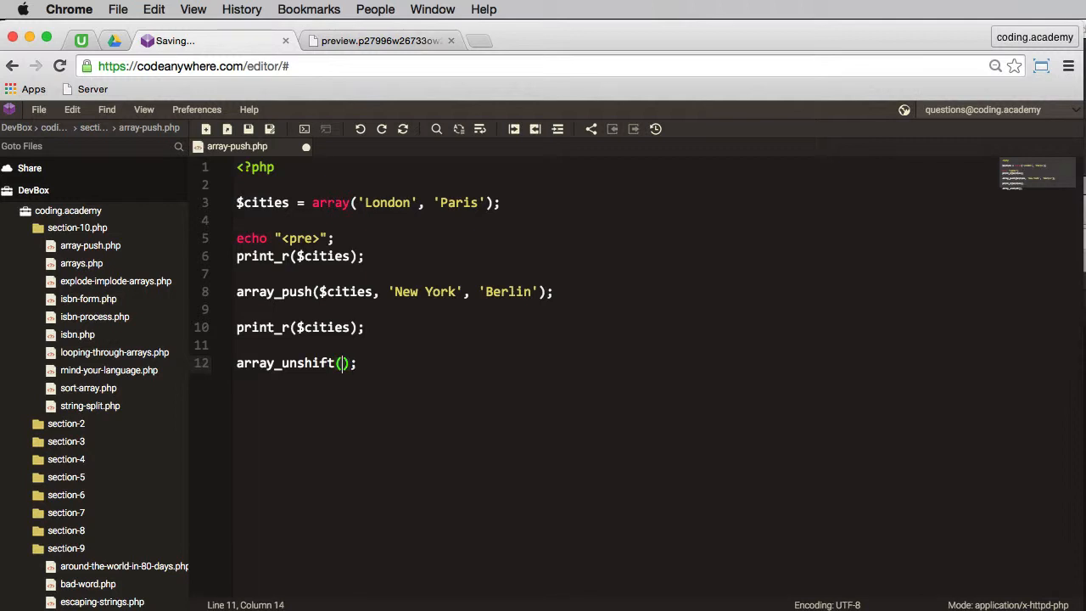
type("$cities,")
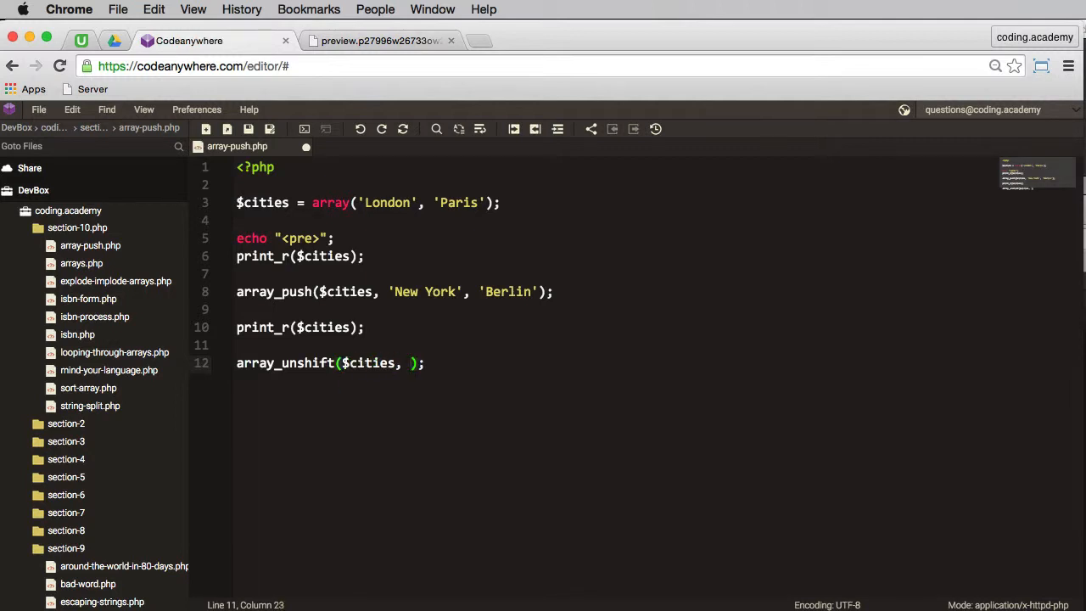
type("An'")
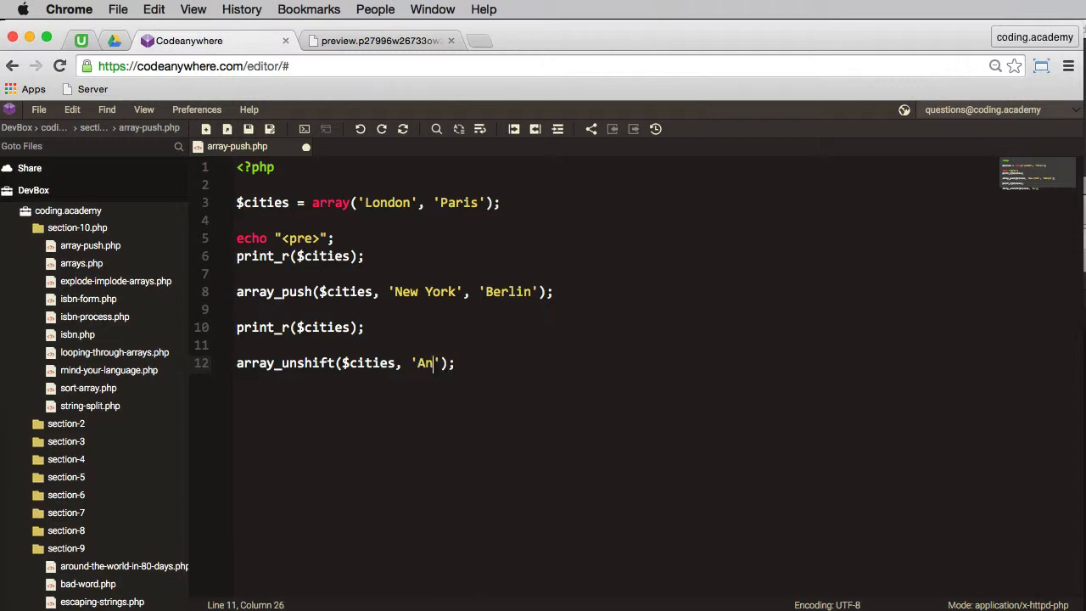
type("sterdam")
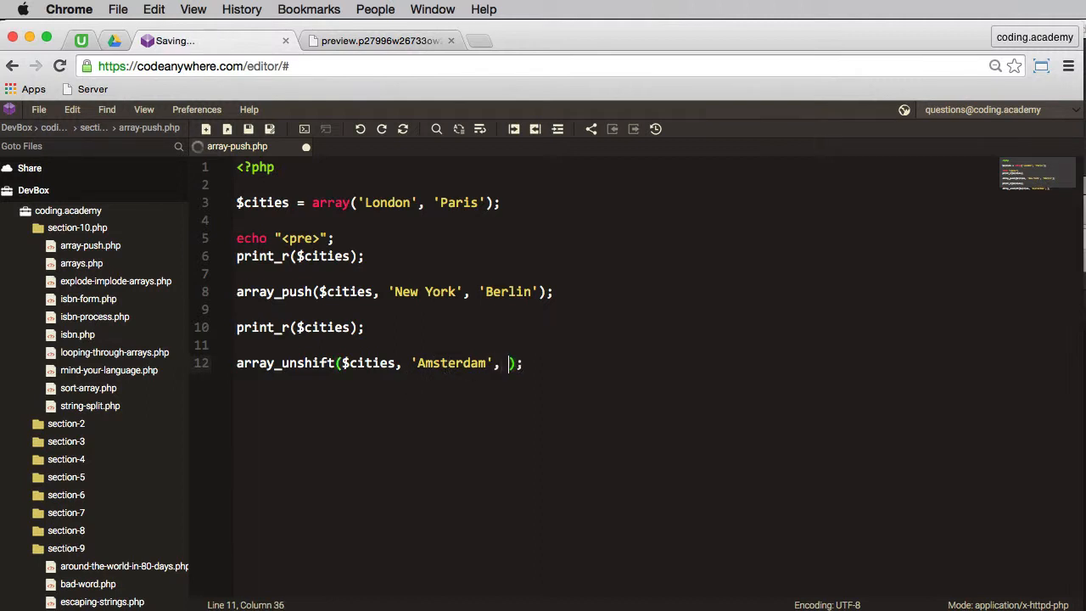
type("''")
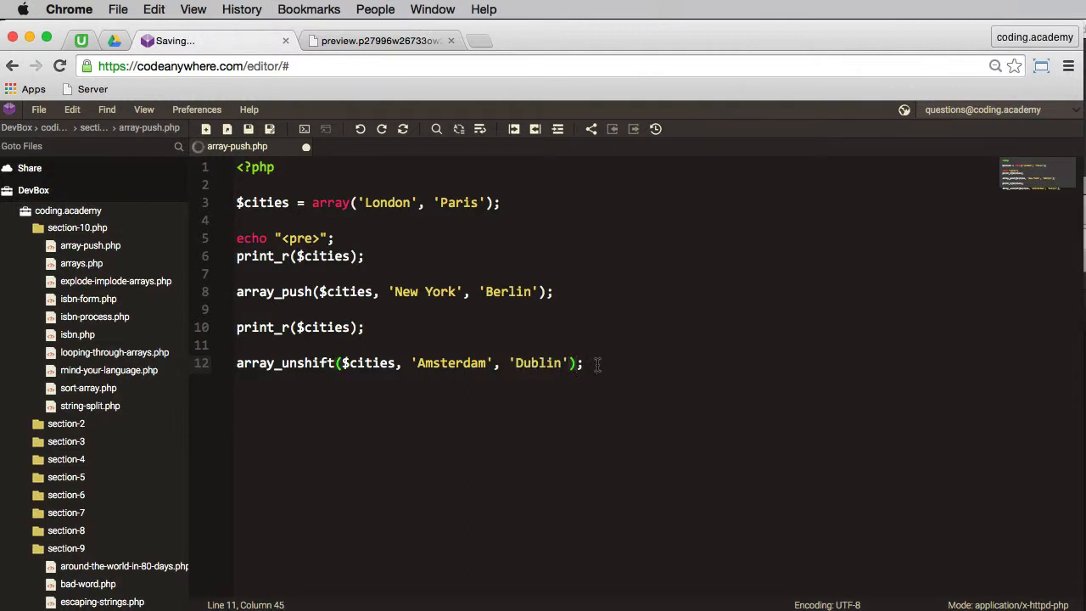
Print $cities a third time with print_r and view the preview
type("print_r(")
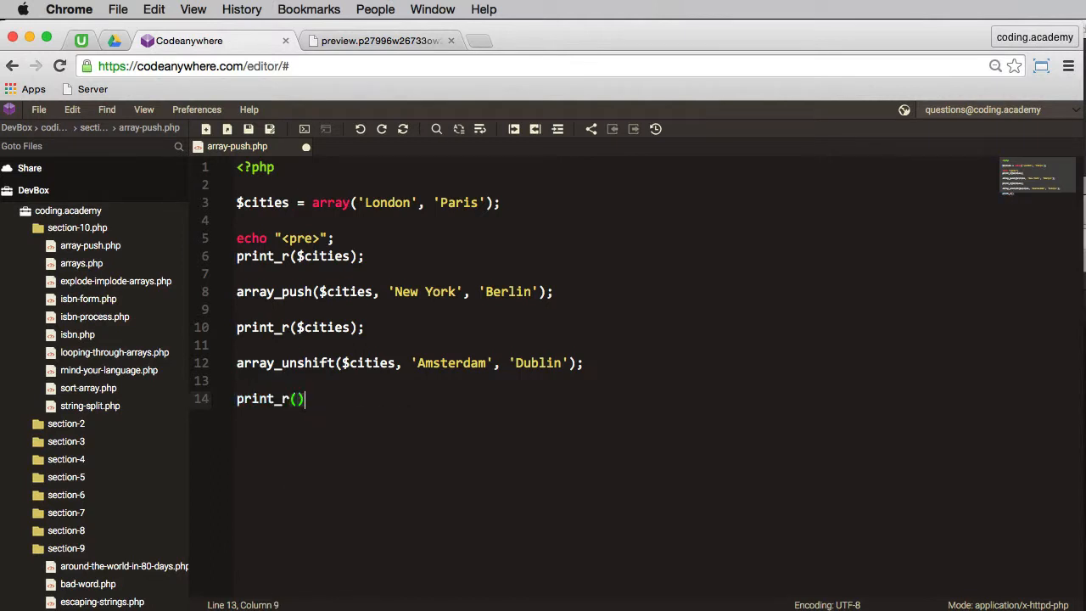
type(";")
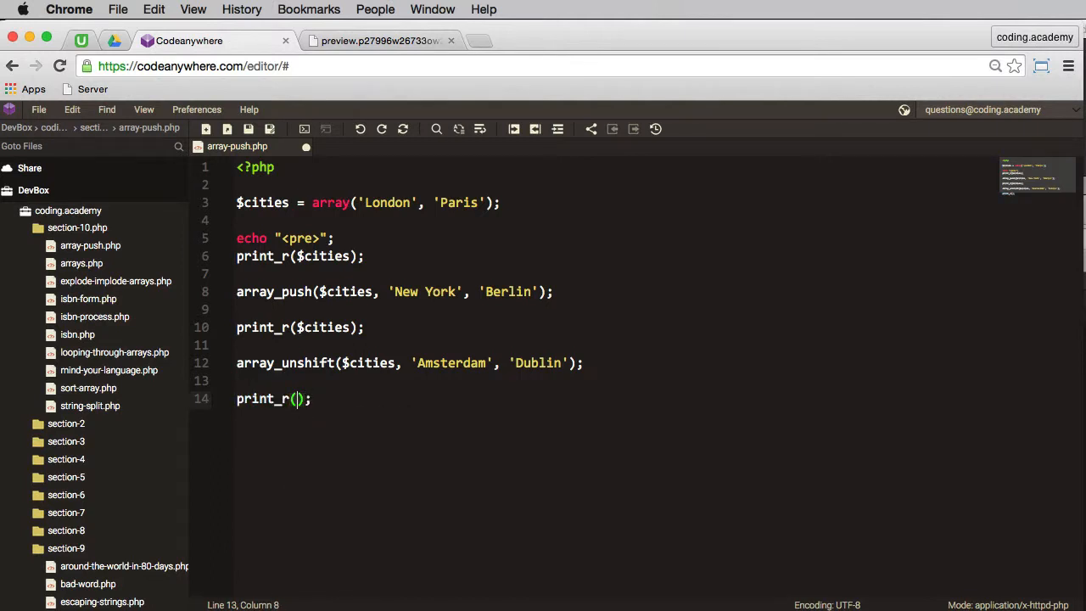
type("$cities")
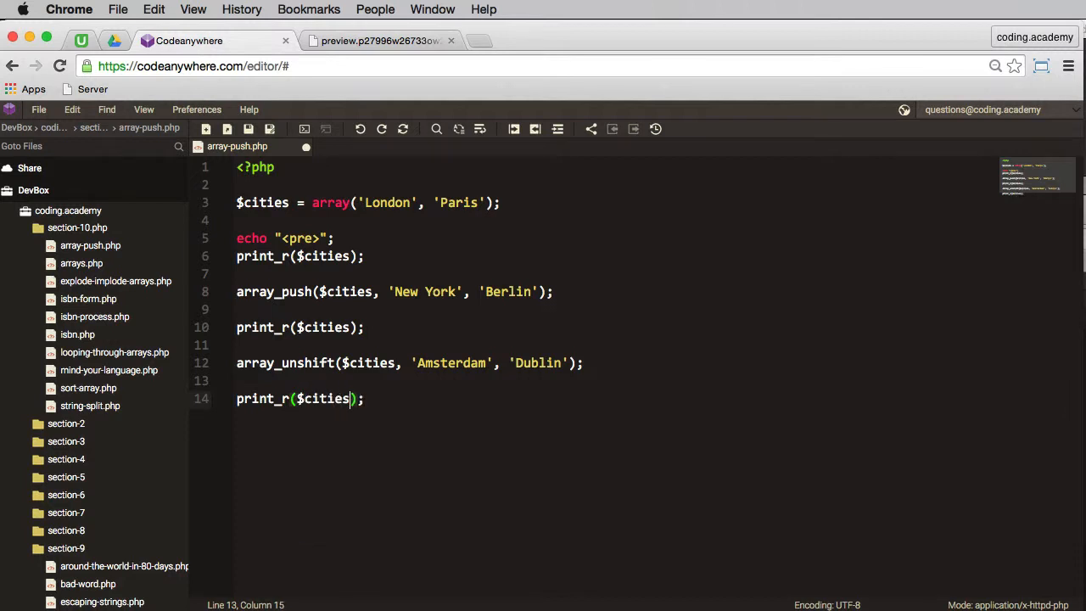
left_click(379, 39)
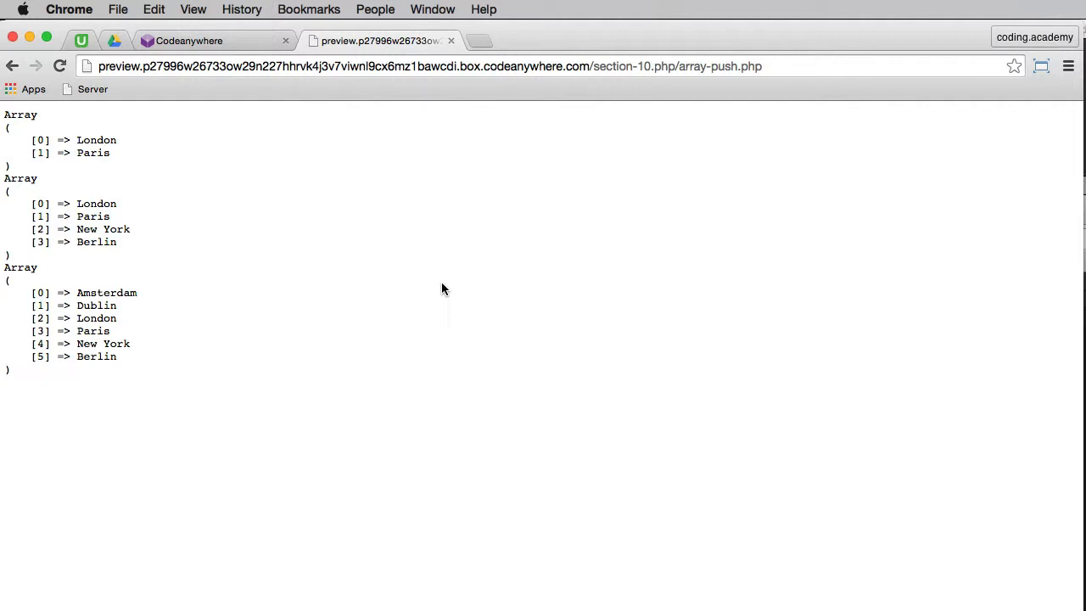
mouse_move(210, 249)
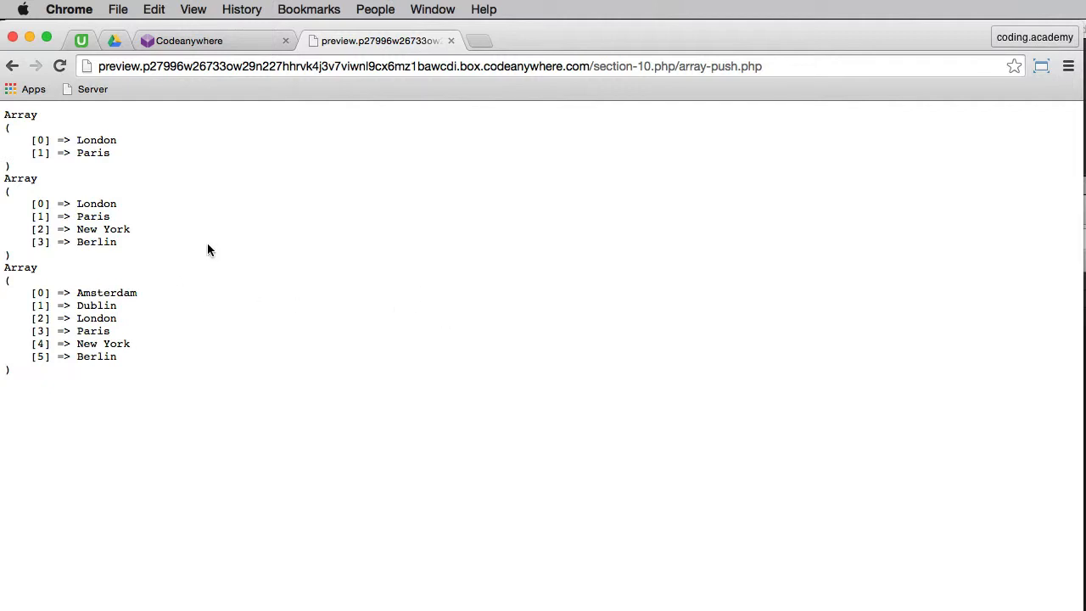